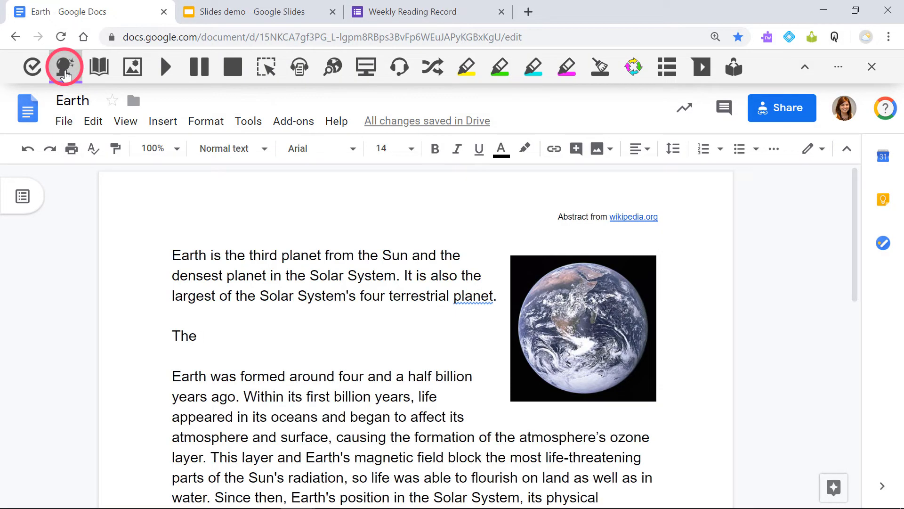
# Complete the line 'The planet Earth.' by picking 'planet' from predictions and typing 'Earth.'.
pyautogui.write('pla')
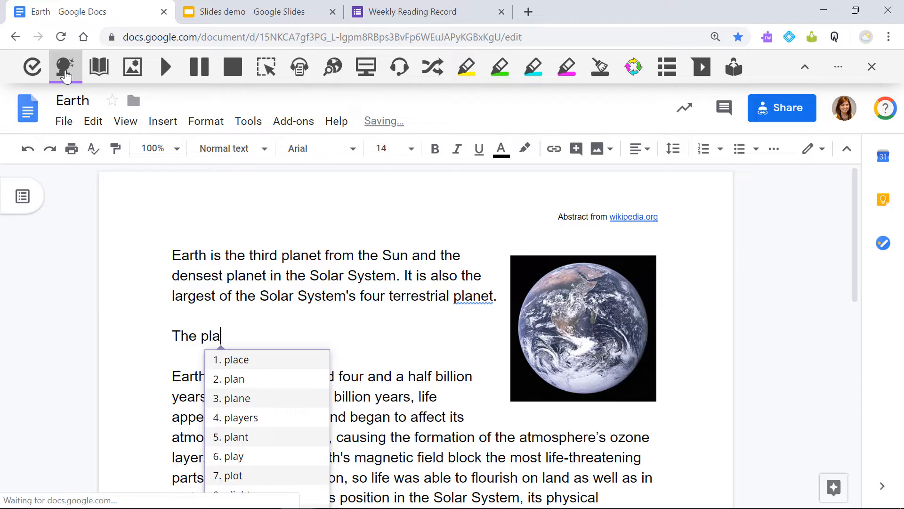
pyautogui.write('n')
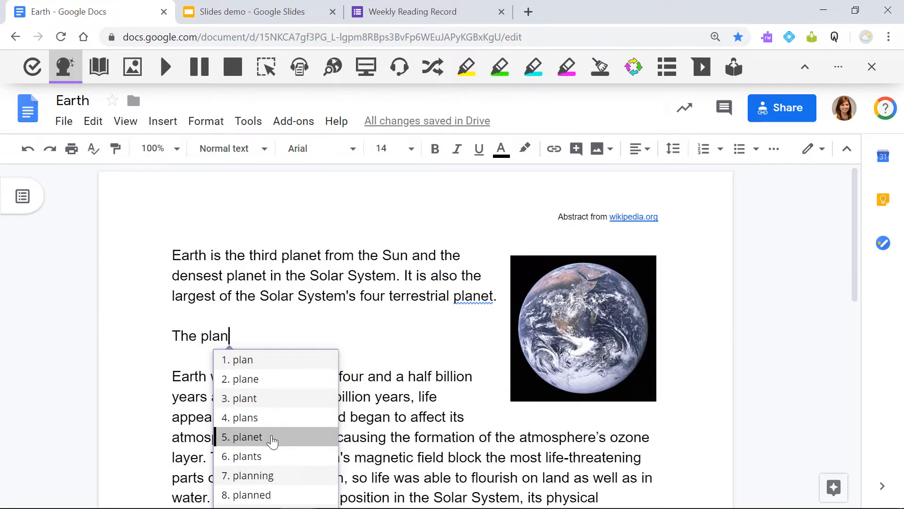
pyautogui.click(252, 437)
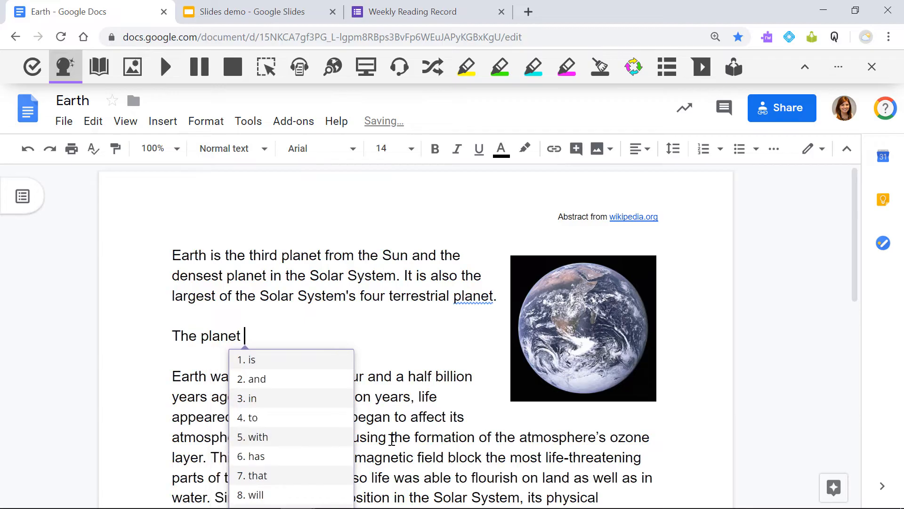
pyautogui.write('E')
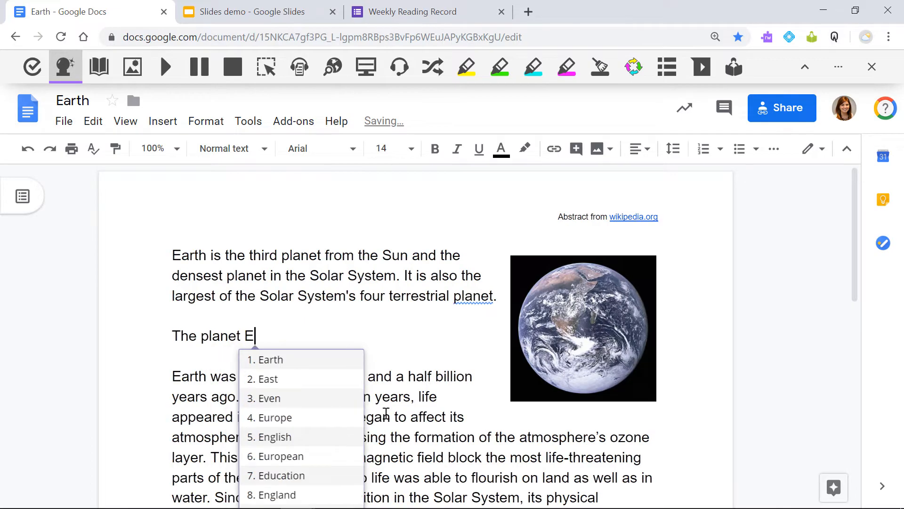
pyautogui.write('arth.')
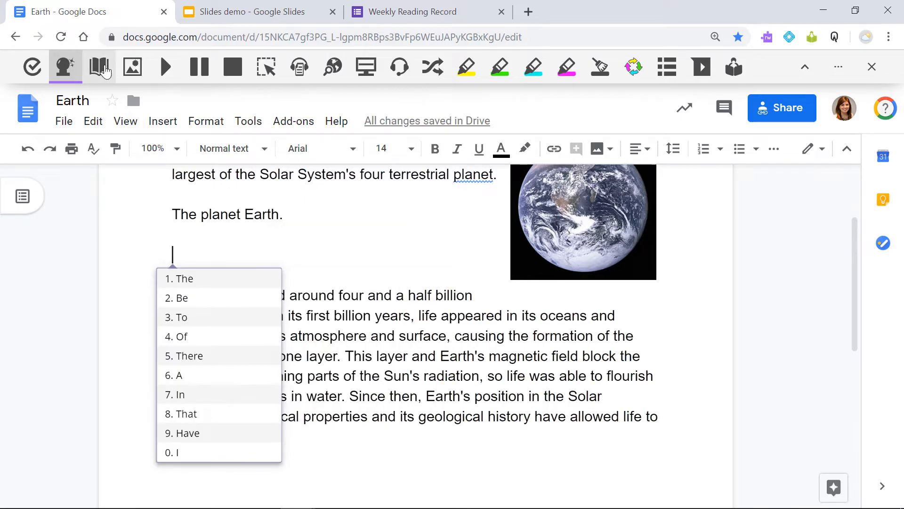
# Show dictionary definitions for predictions, then insert 'phone' after typing 'fo'.
pyautogui.click(100, 65)
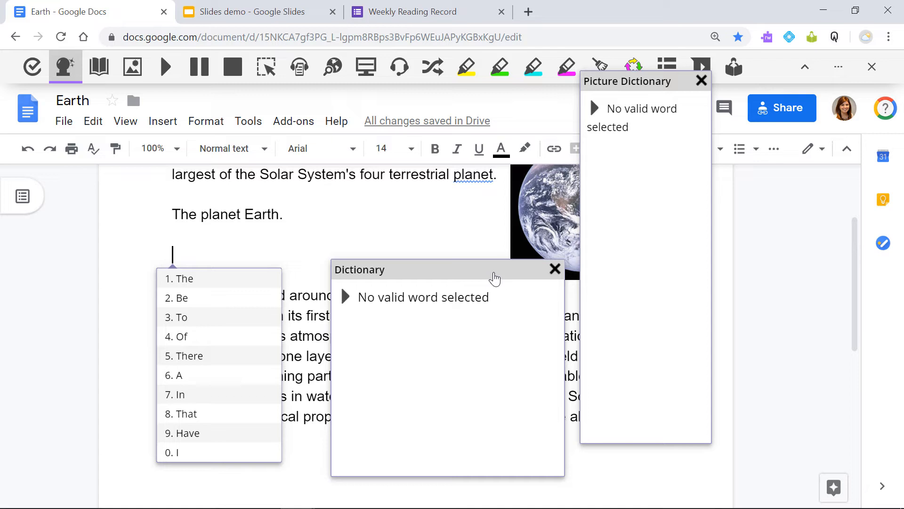
pyautogui.write('fo')
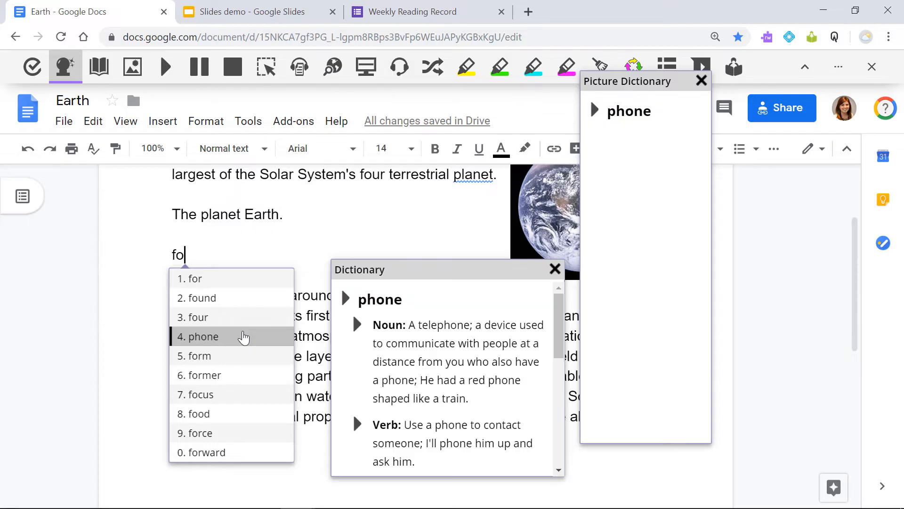
pyautogui.click(198, 336)
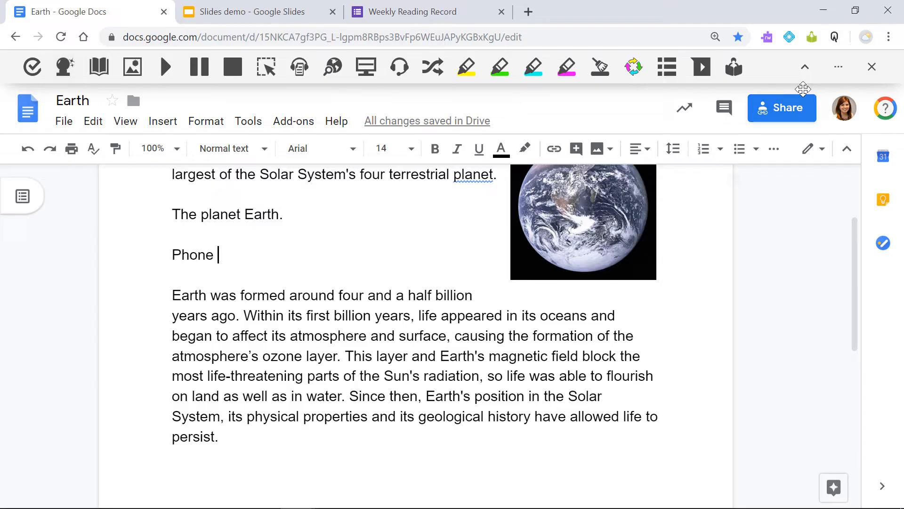
# Set prediction options to larger suggestion text and save the settings.
pyautogui.click(838, 66)
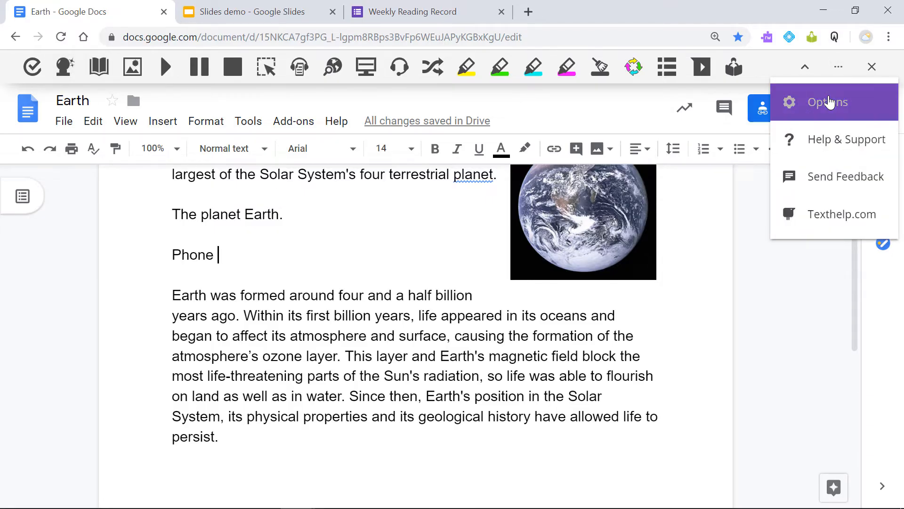
pyautogui.click(827, 102)
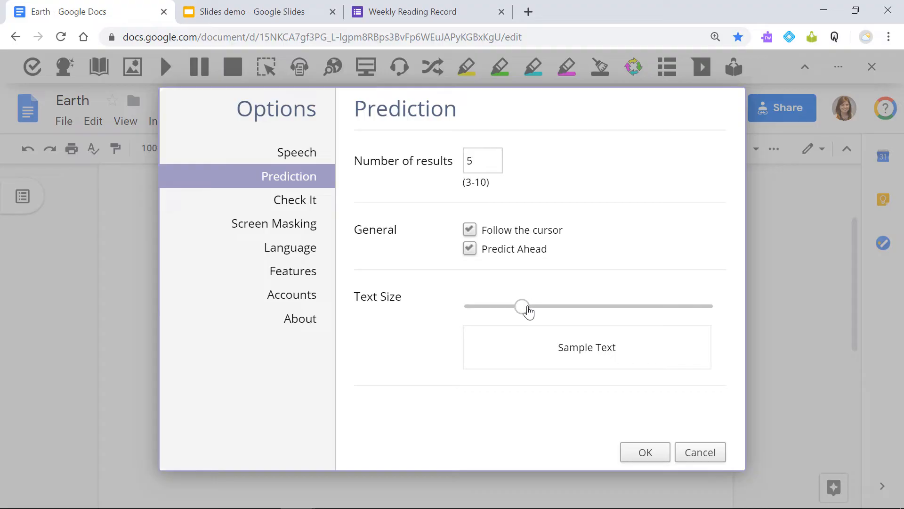
pyautogui.moveTo(521, 306); pyautogui.dragTo(553, 306)
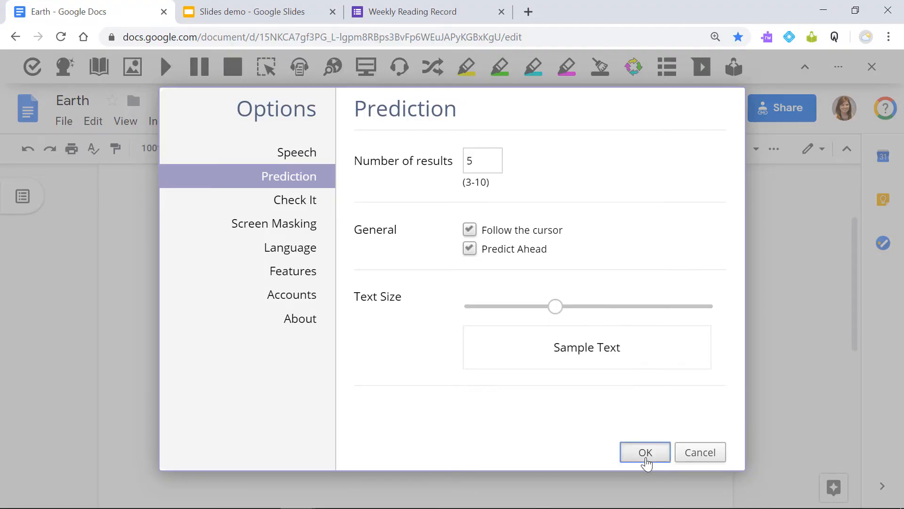
pyautogui.click(644, 452)
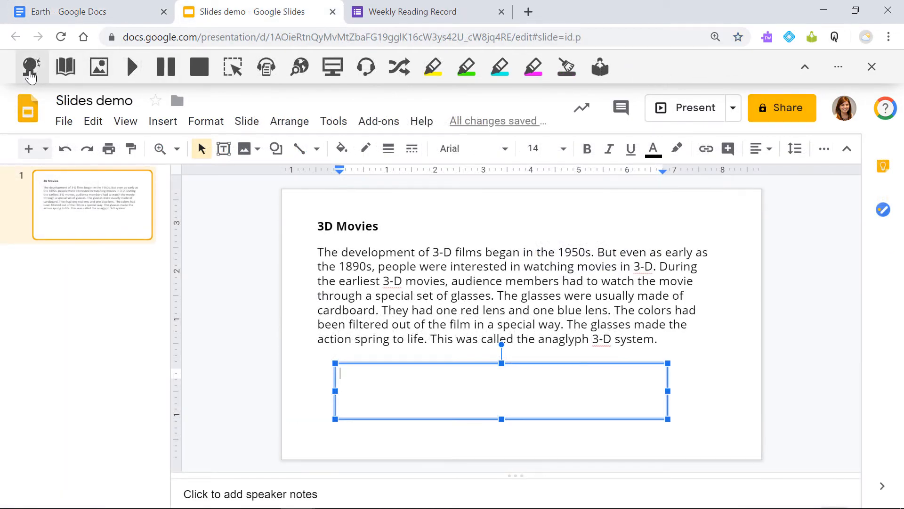
# Start the Slides text box with 'The movie' using the predicted word 'movie'.
pyautogui.write('The movie')
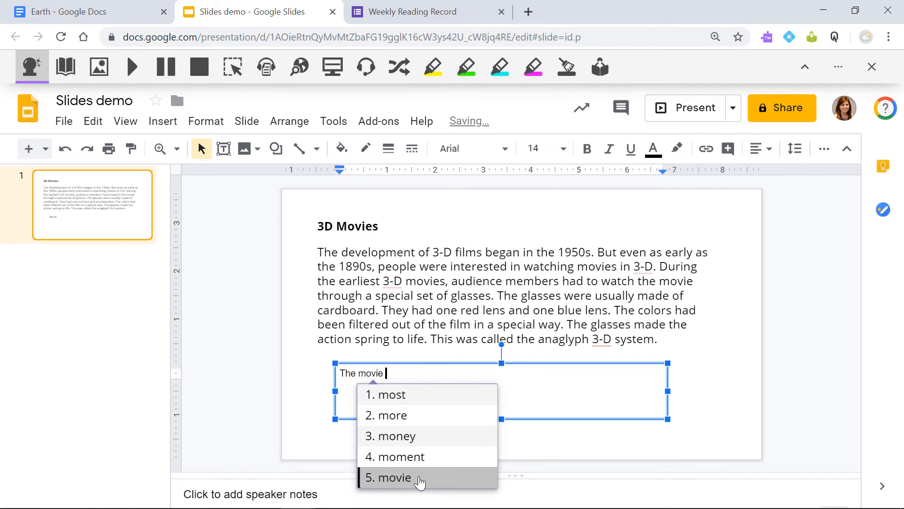
pyautogui.click(412, 12)
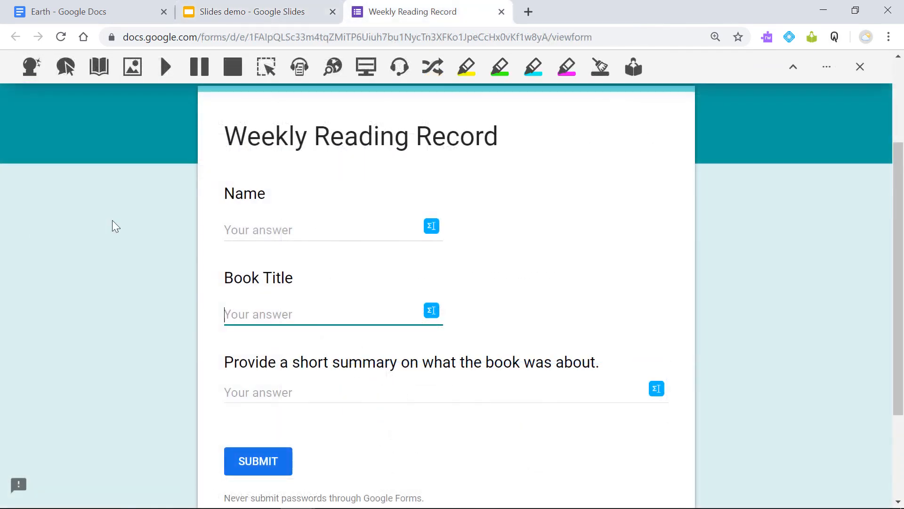
# Begin the Book Title answer with 'Har' so predictions appear.
pyautogui.write('Ha')
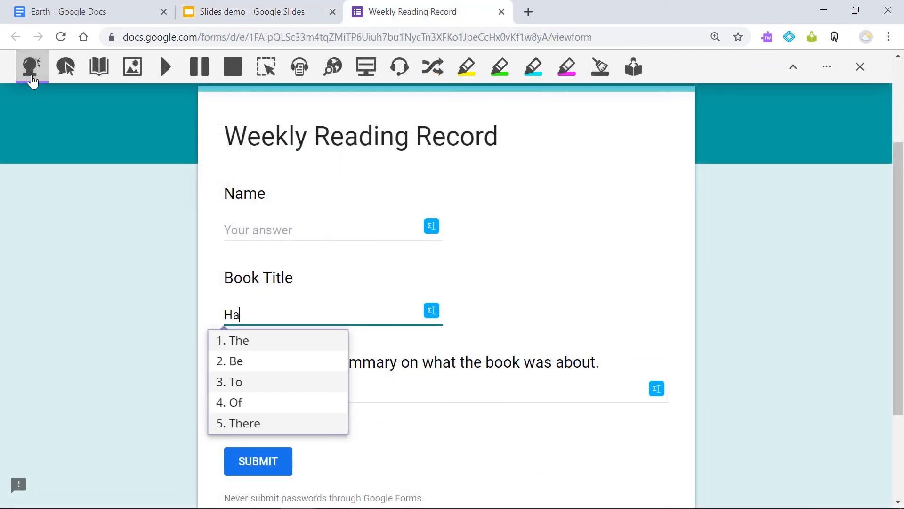
pyautogui.write('r')
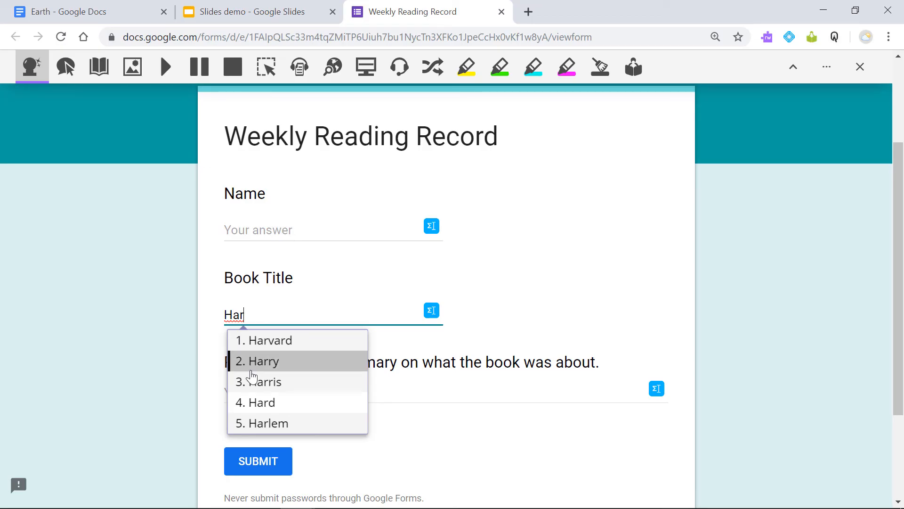